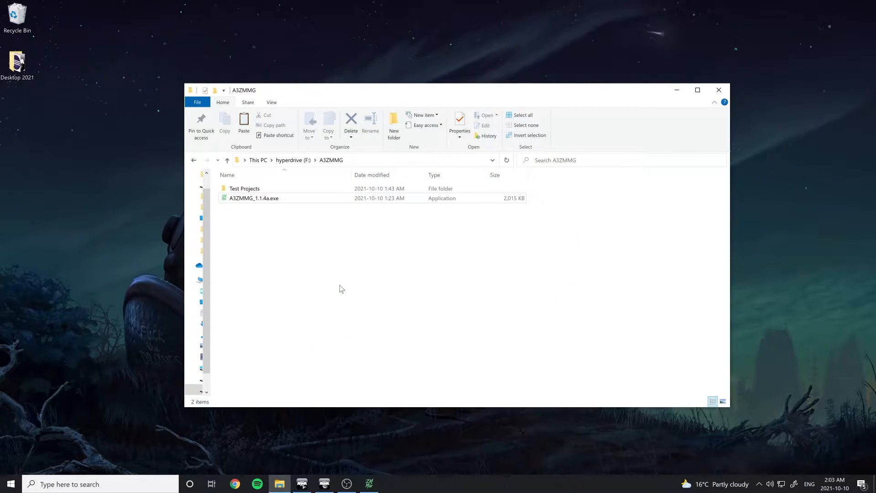
# - Launch the generator and set mod name Test Music Mod, author test player, default logo
pyautogui.click(254, 197)
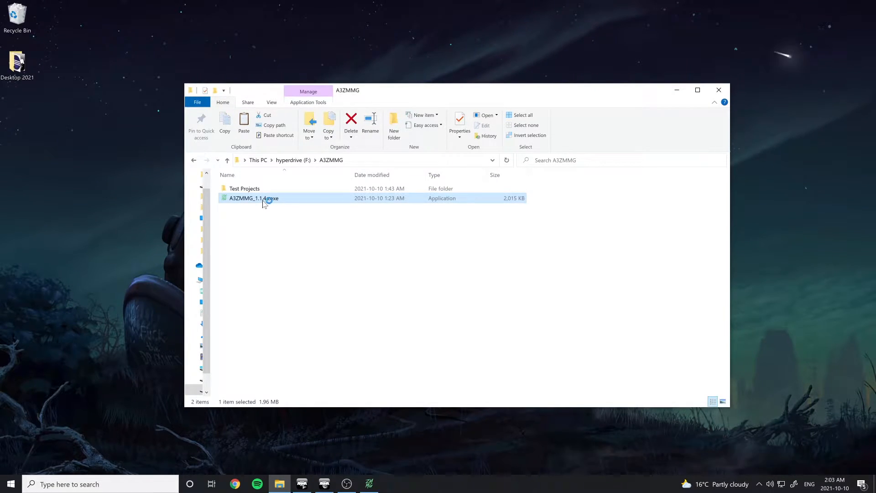
pyautogui.doubleClick(253, 197)
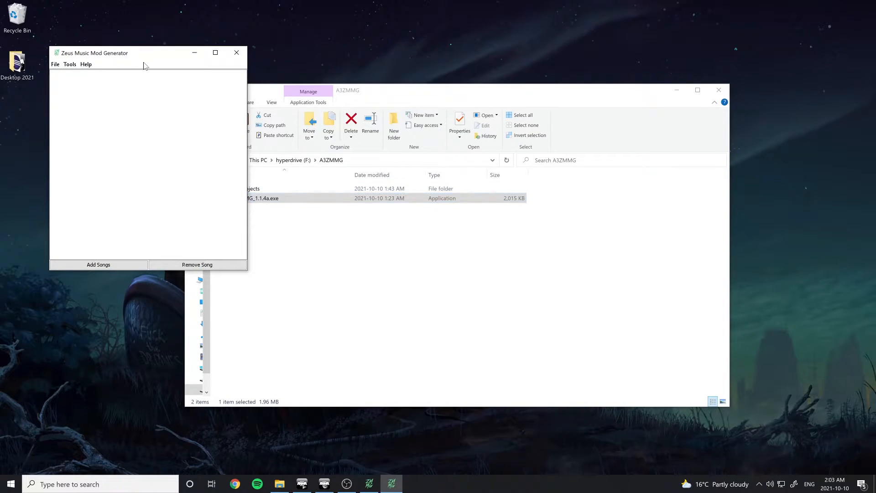
pyautogui.click(304, 166)
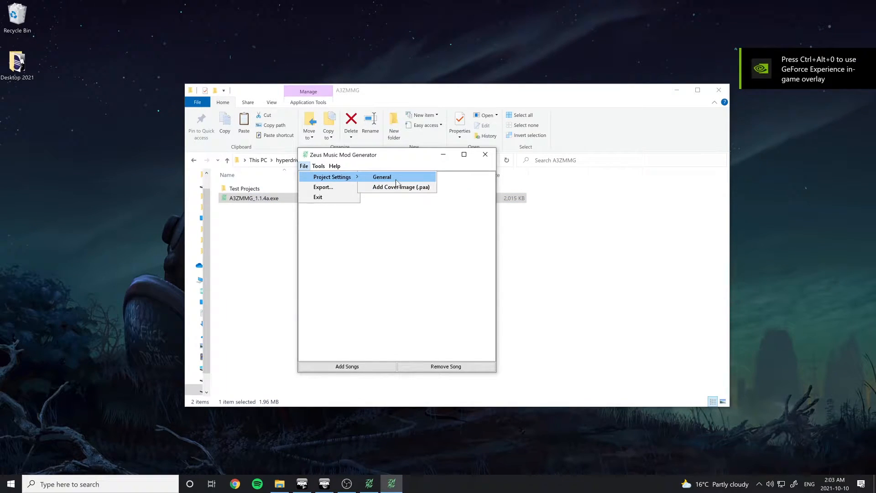
pyautogui.click(382, 176)
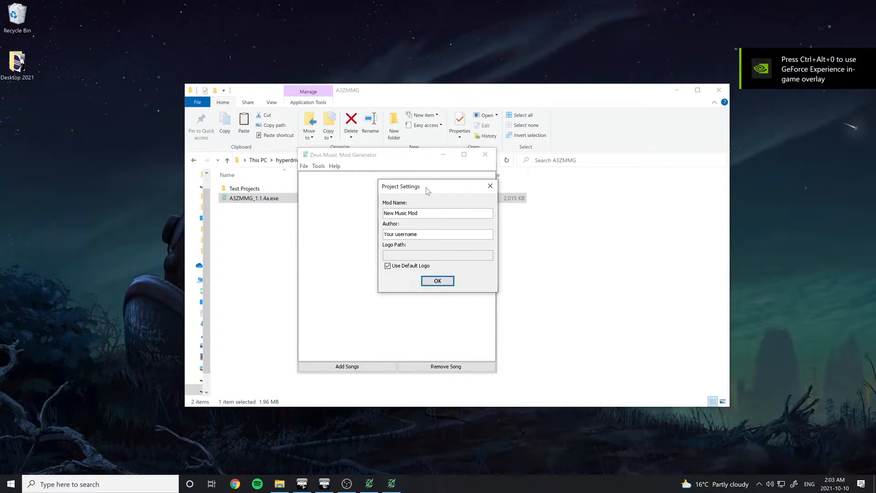
pyautogui.write('test player')
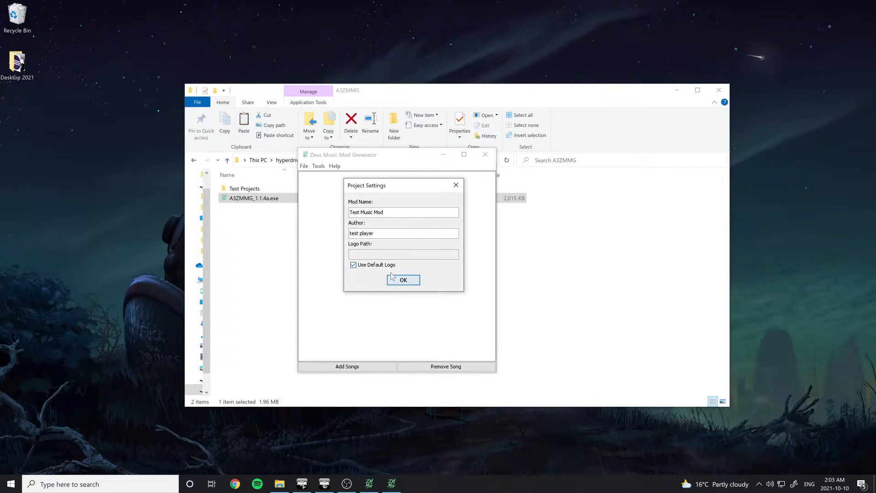
pyautogui.click(403, 279)
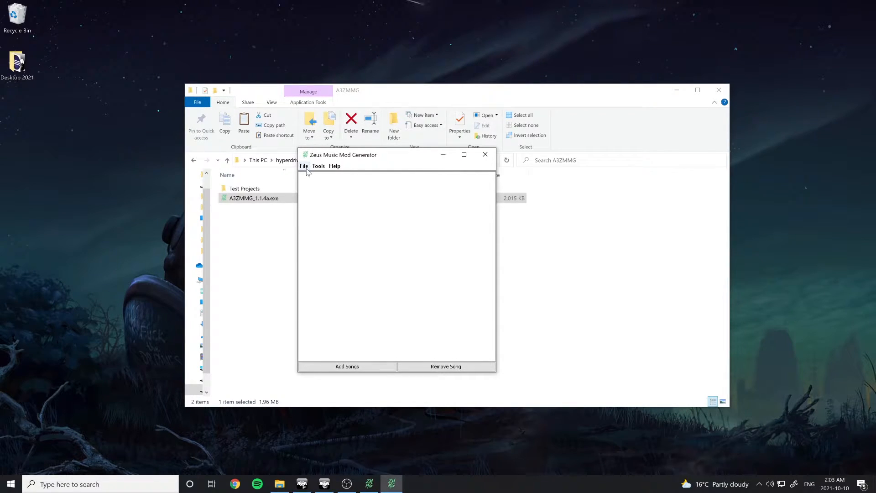
pyautogui.click(303, 167)
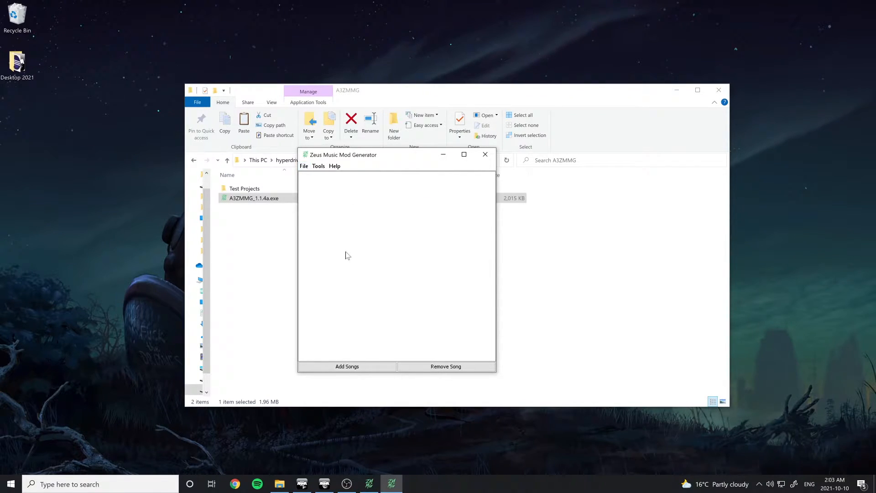
pyautogui.moveTo(374, 247)
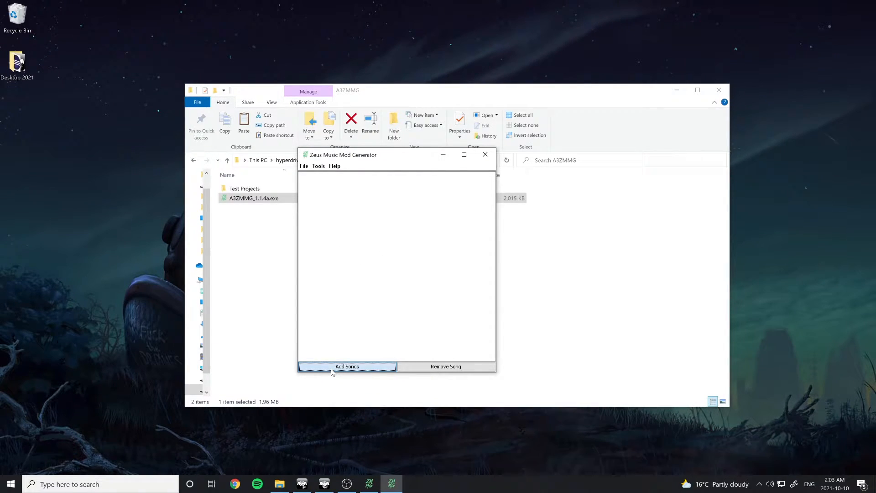
# - Add Anthology, Creepy Soundscape, Dark Pulse and War in the distance from the songs folder
pyautogui.click(346, 366)
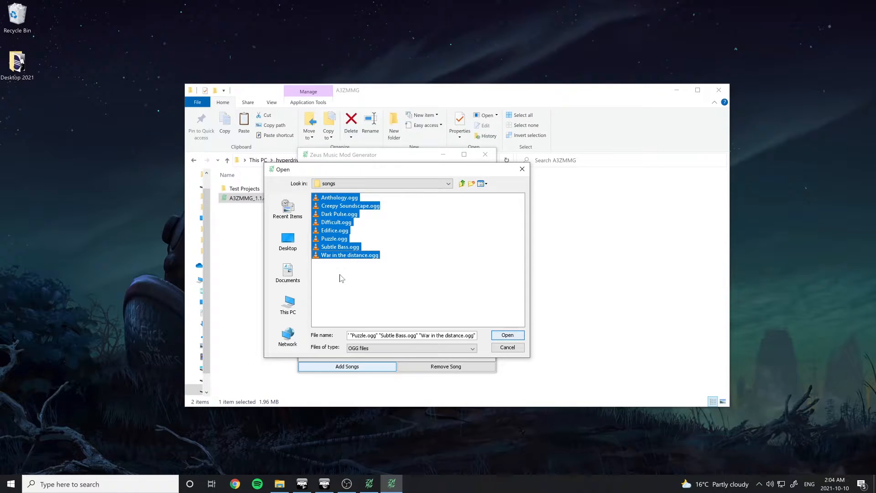
pyautogui.click(334, 239)
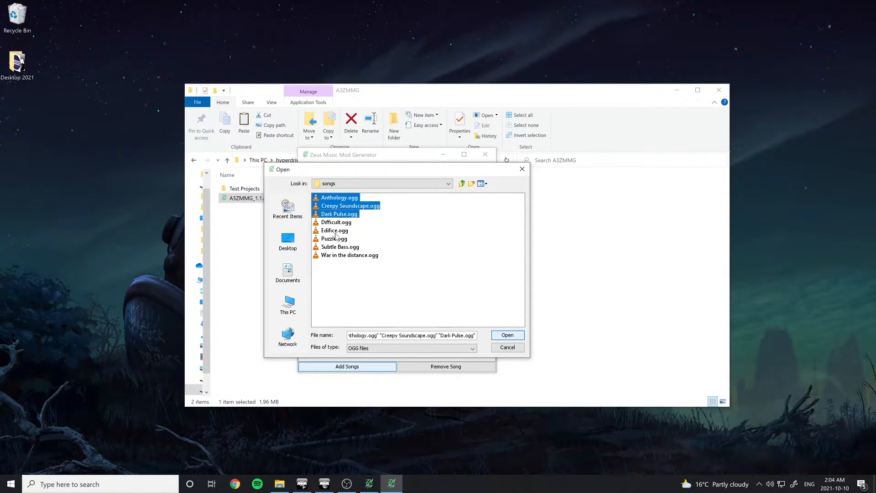
pyautogui.click(348, 255)
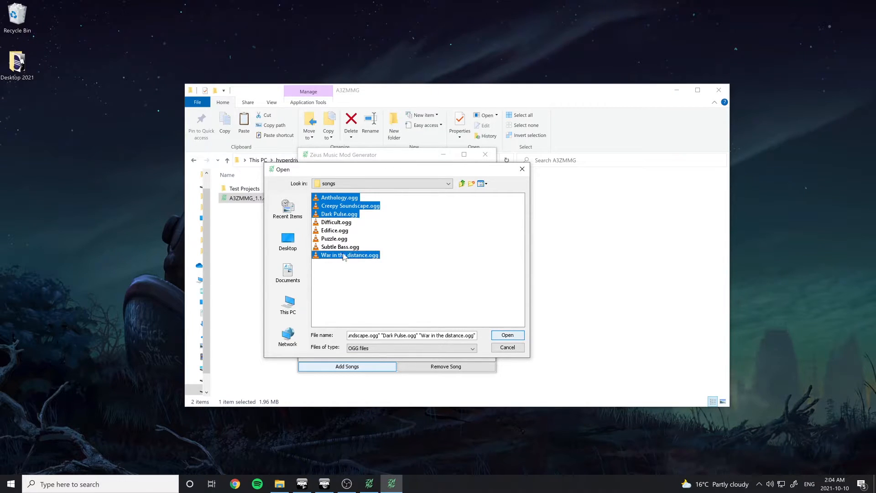
pyautogui.click(506, 335)
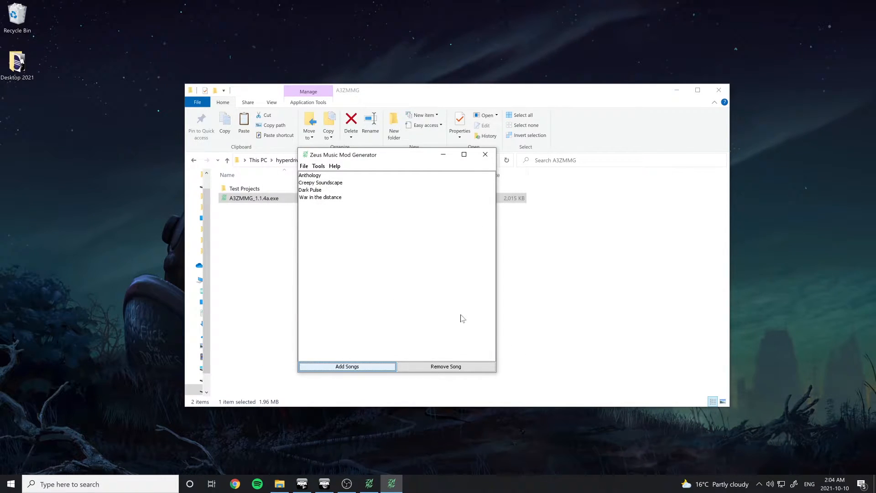
pyautogui.click(347, 366)
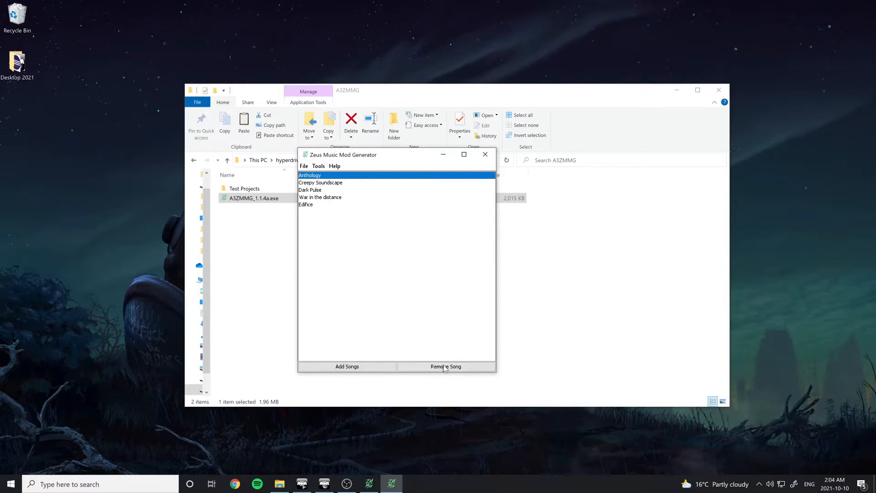
# - Remove Anthology and confirm via Tools > Track Count that four tracks remain
pyautogui.click(446, 366)
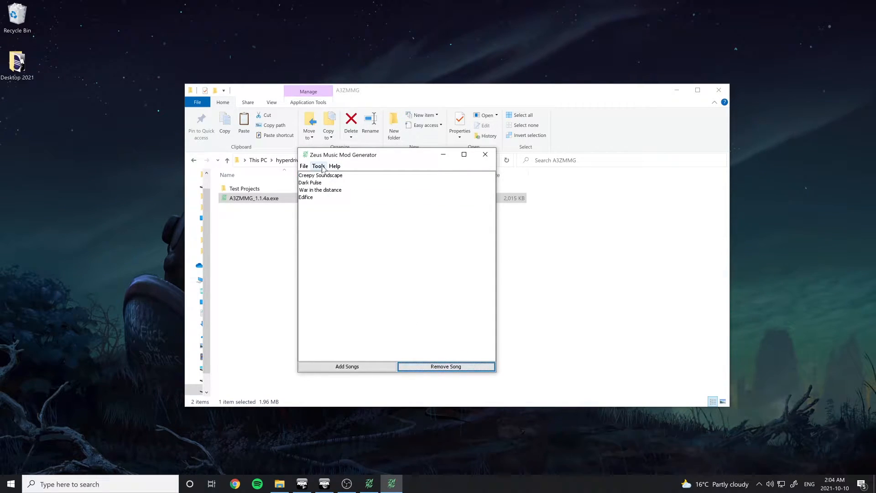
pyautogui.click(318, 166)
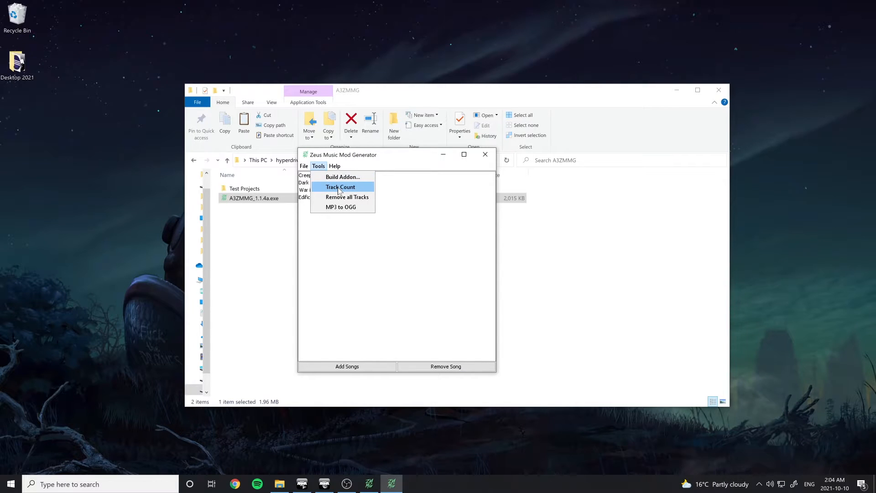
pyautogui.click(340, 187)
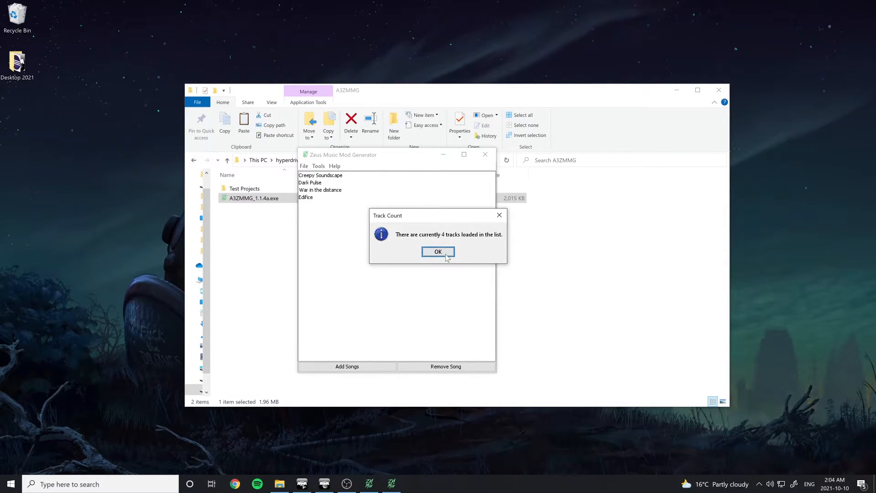
pyautogui.click(438, 251)
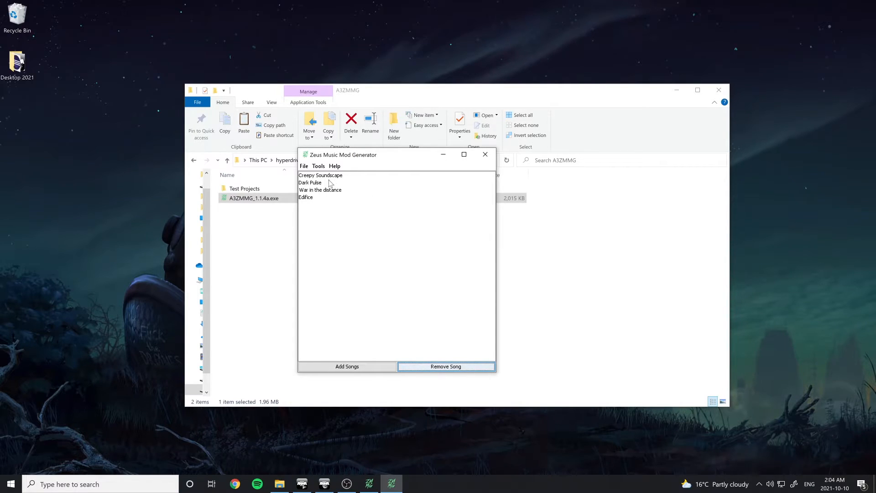
# - Give War in the distance the SFX tag, 27-second duration and 0 dB
pyautogui.doubleClick(320, 190)
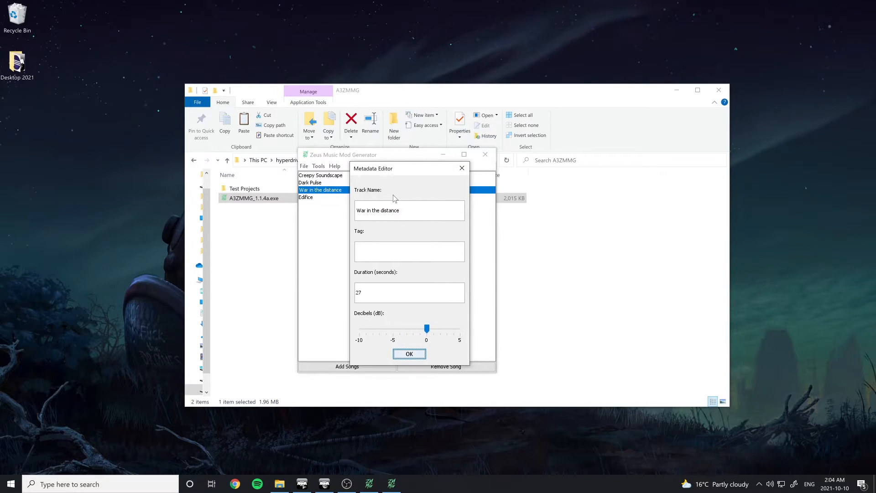
pyautogui.write('SFX')
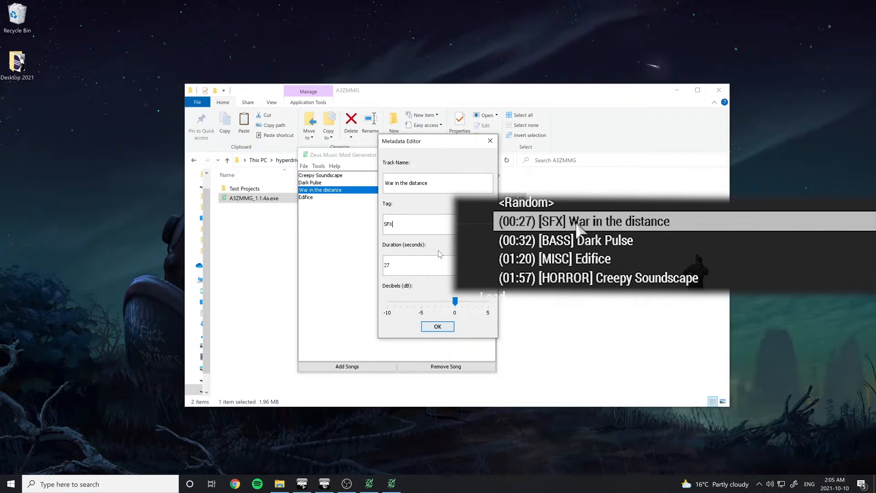
pyautogui.moveTo(647, 268)
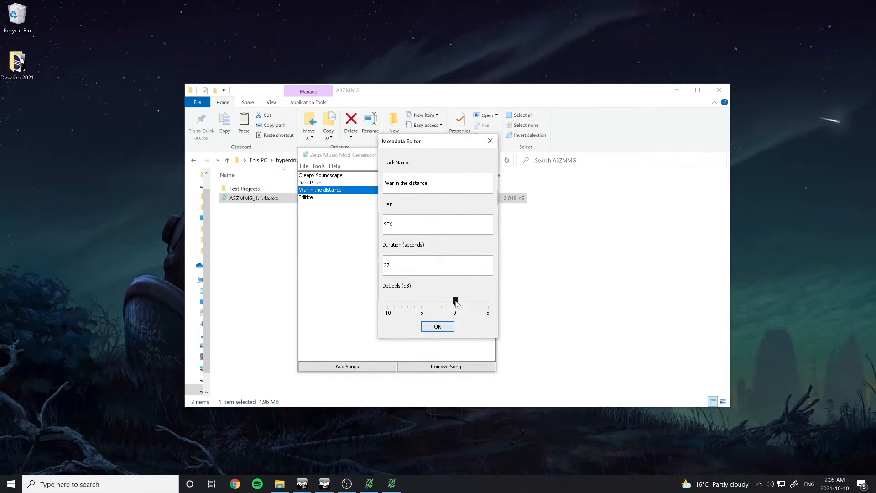
pyautogui.click(306, 197)
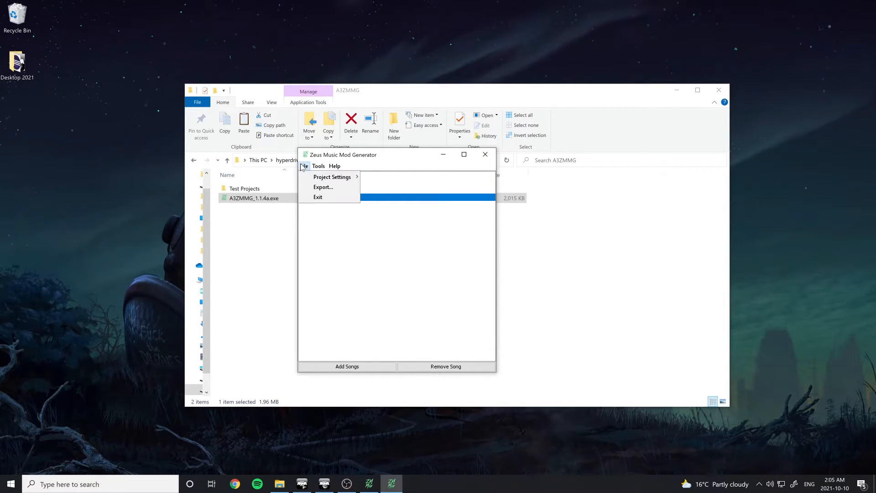
# - Export the mod with tags appended to track names and the default logo
pyautogui.click(323, 187)
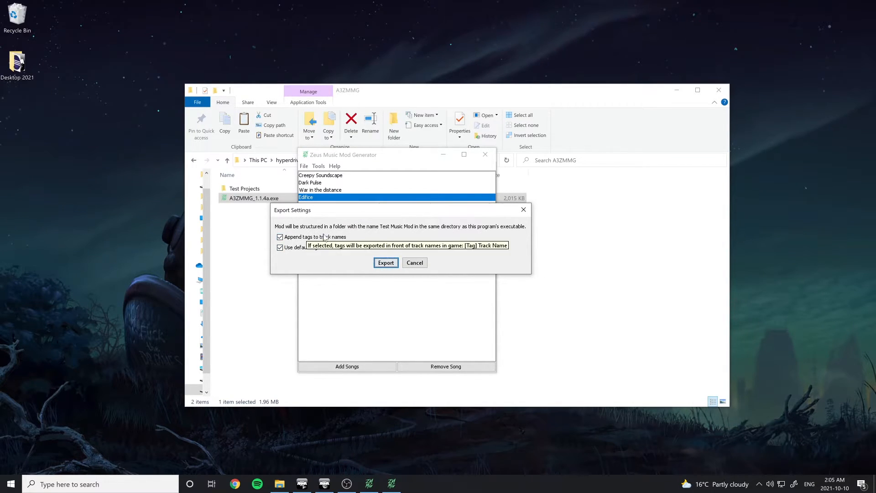
pyautogui.moveTo(311, 248)
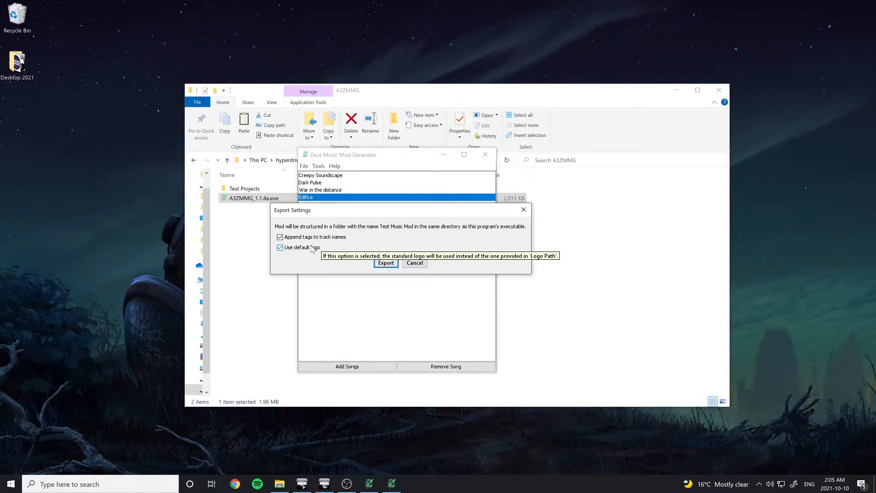
pyautogui.moveTo(338, 256)
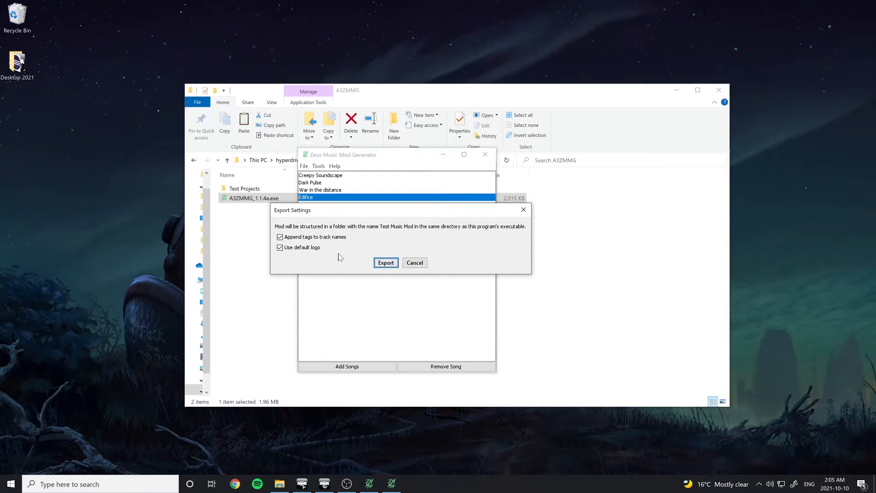
pyautogui.click(386, 263)
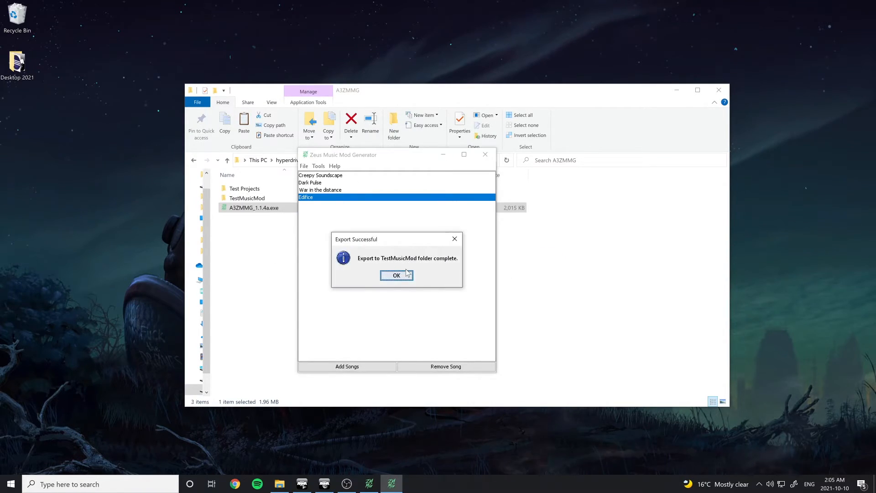
pyautogui.click(396, 275)
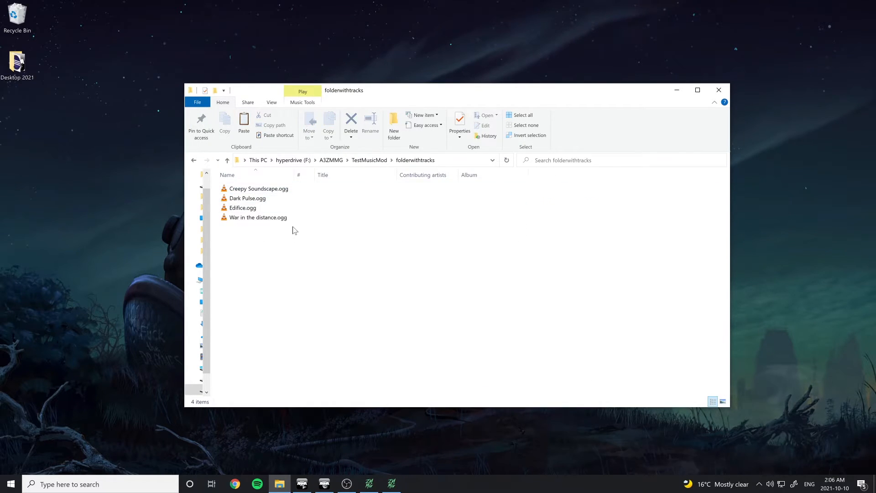
# - Verify the four OGG tracks, return to TestMusicMod, and launch Arma 3 Addon Builder
pyautogui.click(413, 484)
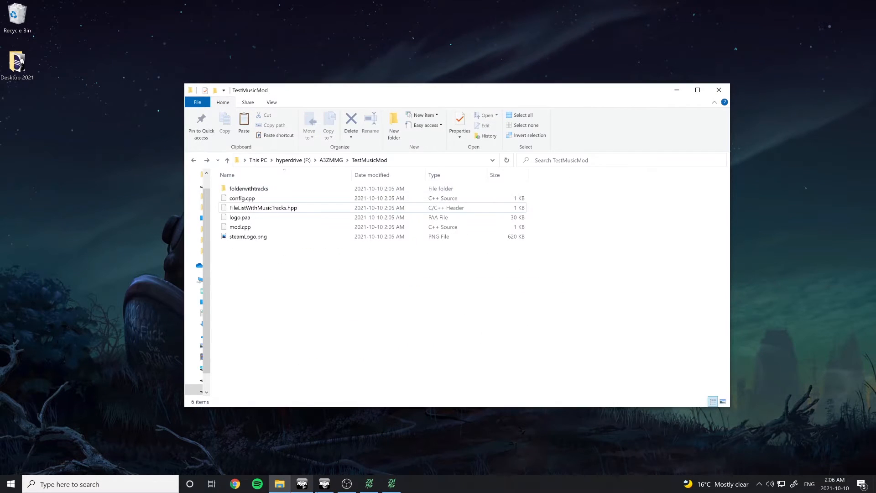
pyautogui.click(301, 484)
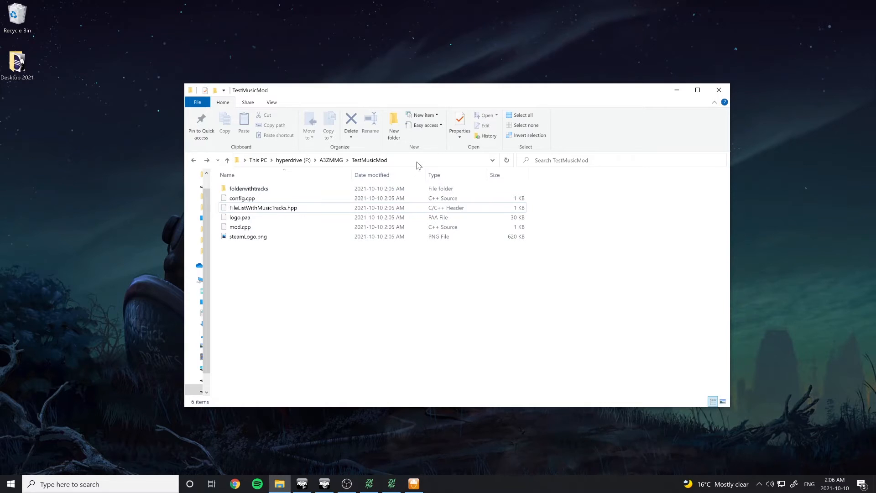
pyautogui.click(413, 484)
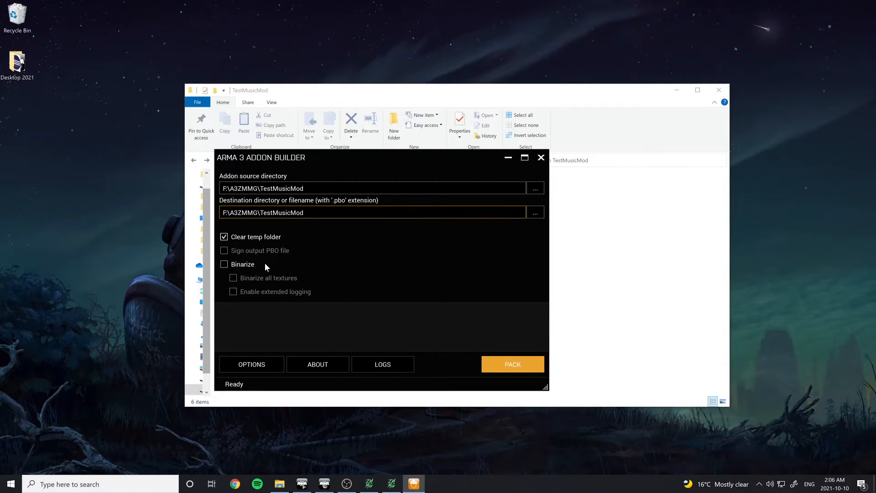
# - Pack F:\A3ZMMG\TestMusicMod into a PBO without binarizing and acknowledge the build result
pyautogui.click(511, 363)
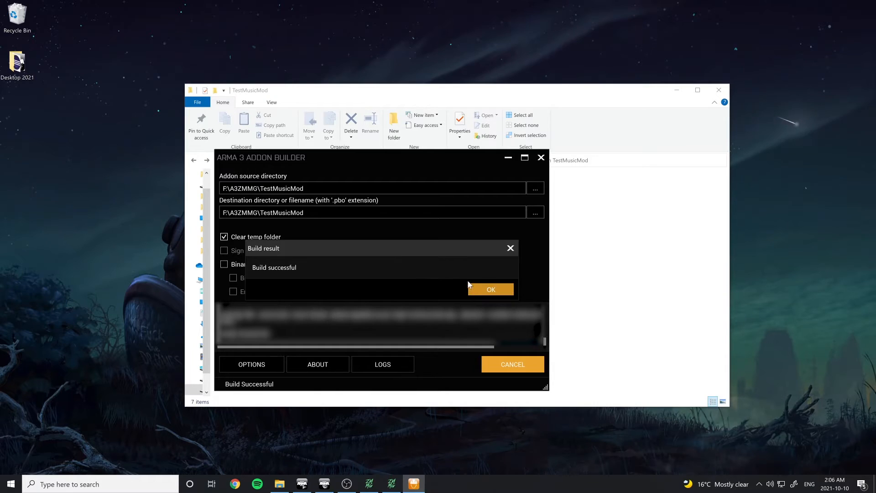
pyautogui.click(491, 289)
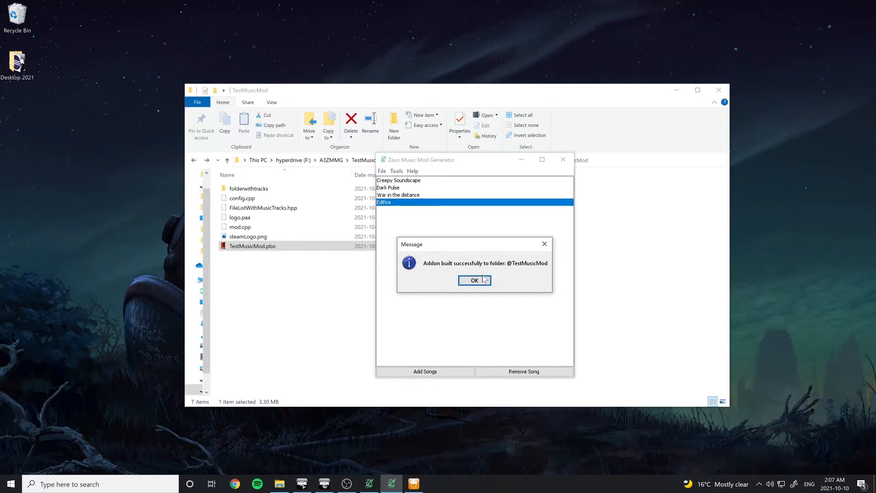
pyautogui.click(473, 280)
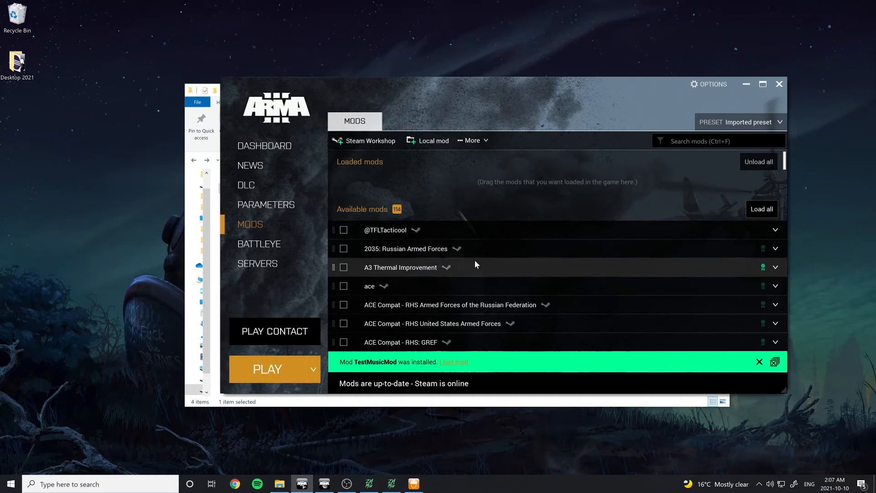
# - Load the installed TestMusicMod in the launcher's Mods tab and play with mods
pyautogui.click(454, 362)
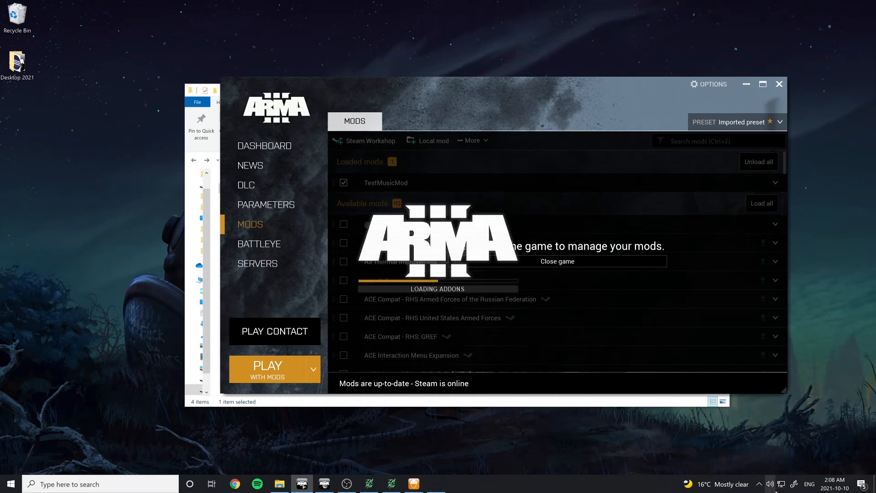
pyautogui.click(268, 365)
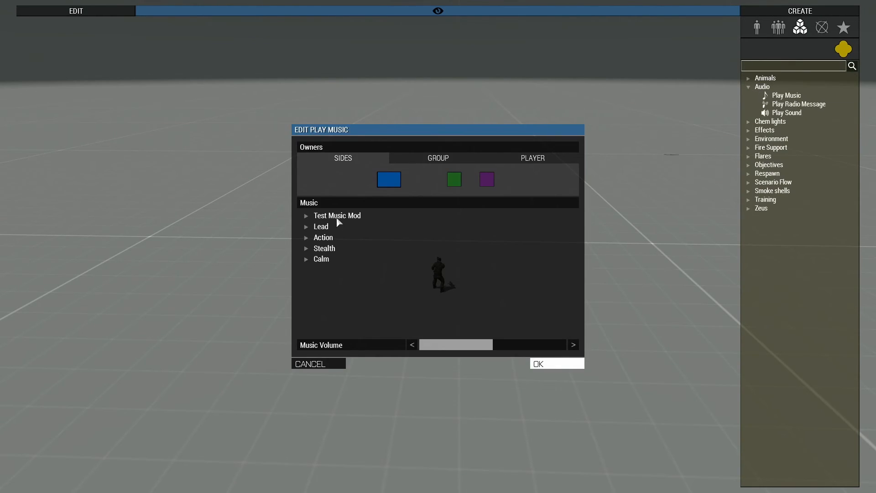
# - Expand Test Music Mod in the Play Music list to reveal its four tagged tracks
pyautogui.click(307, 215)
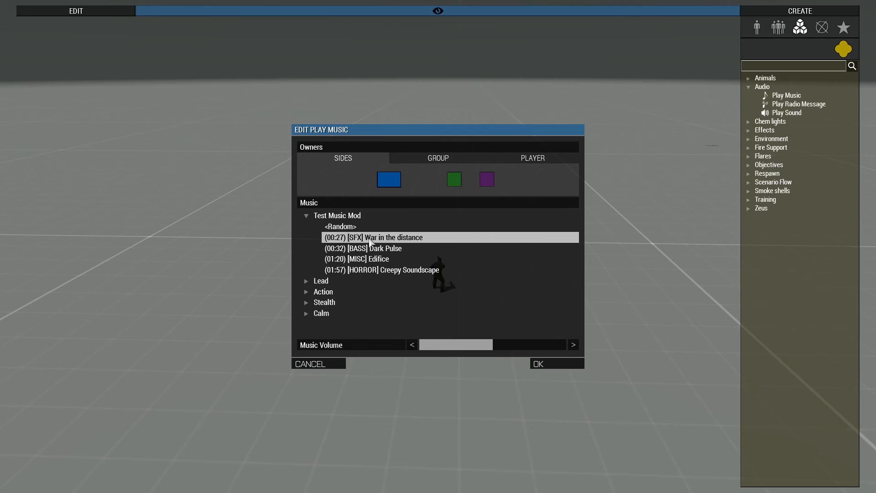
pyautogui.moveTo(394, 267)
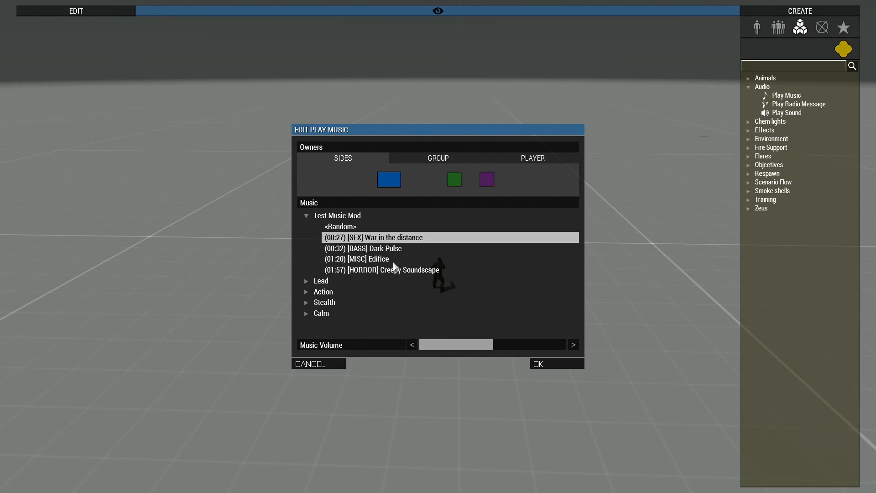